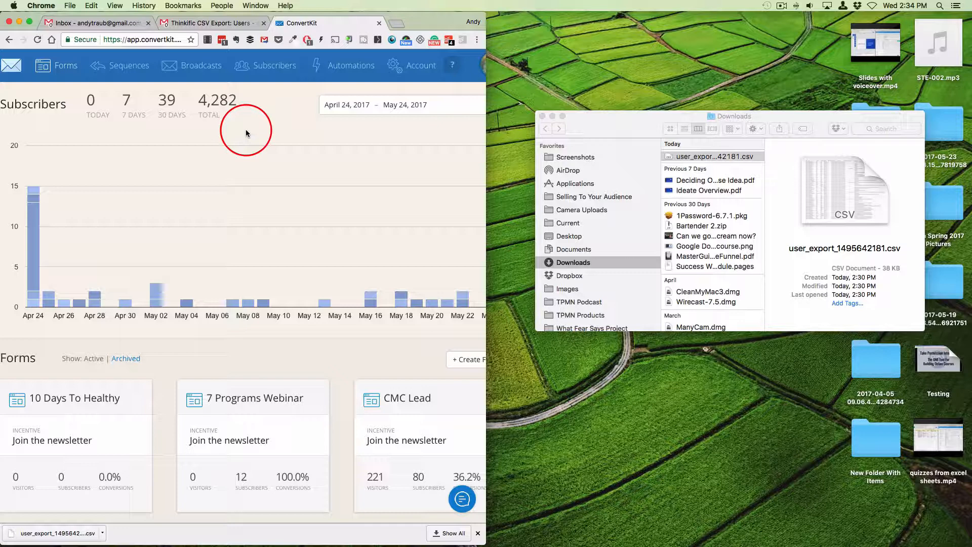
mouse_move(719, 160)
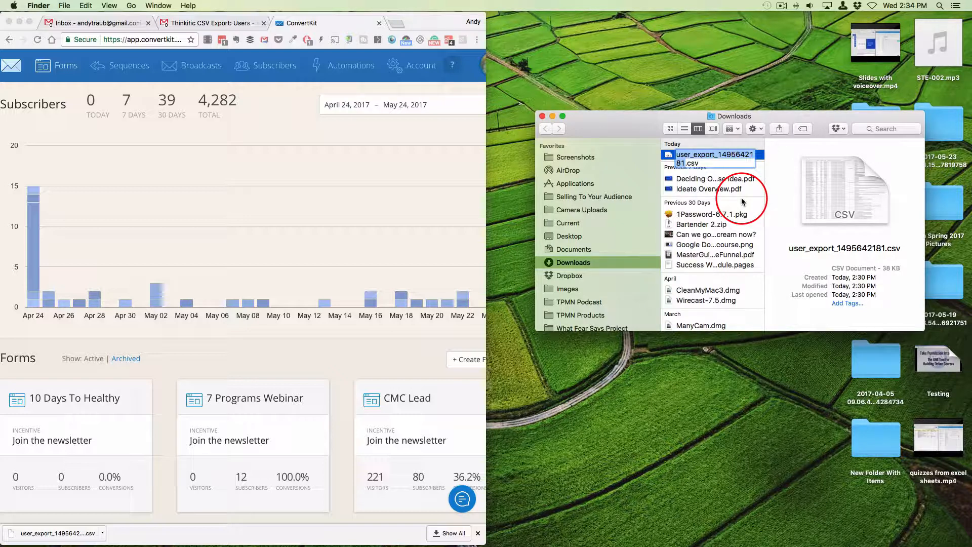
mouse_move(653, 200)
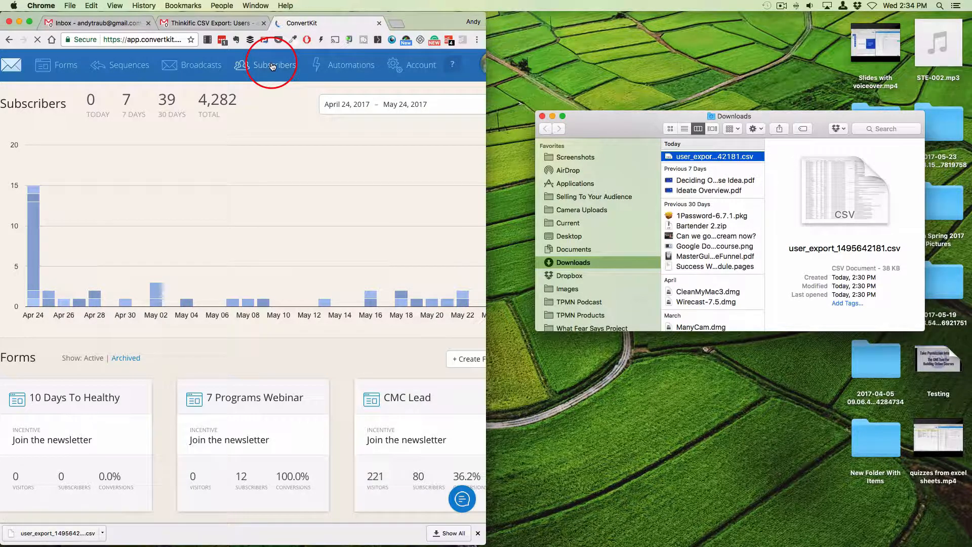
Step: Start an Import Subscribers form and display its list of available subscriber tags
click(275, 64)
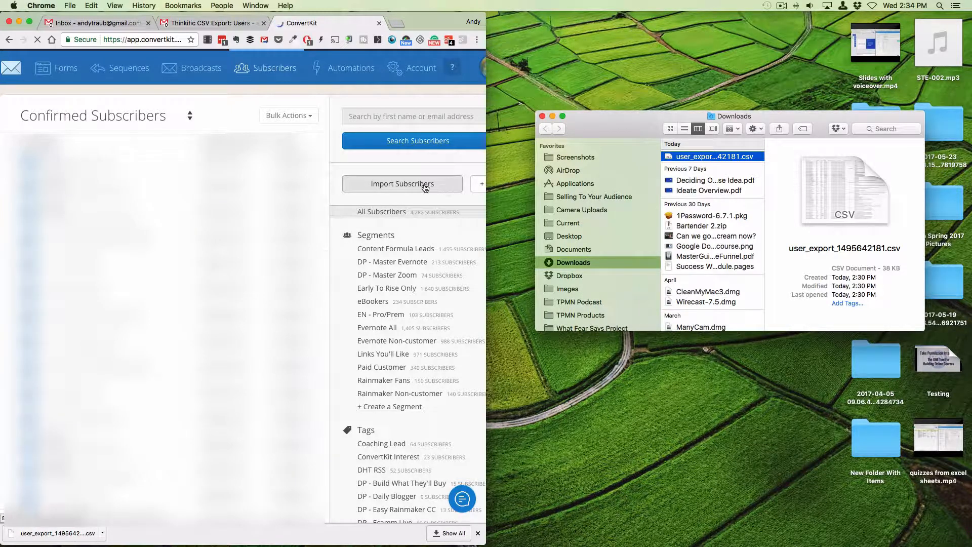
click(402, 184)
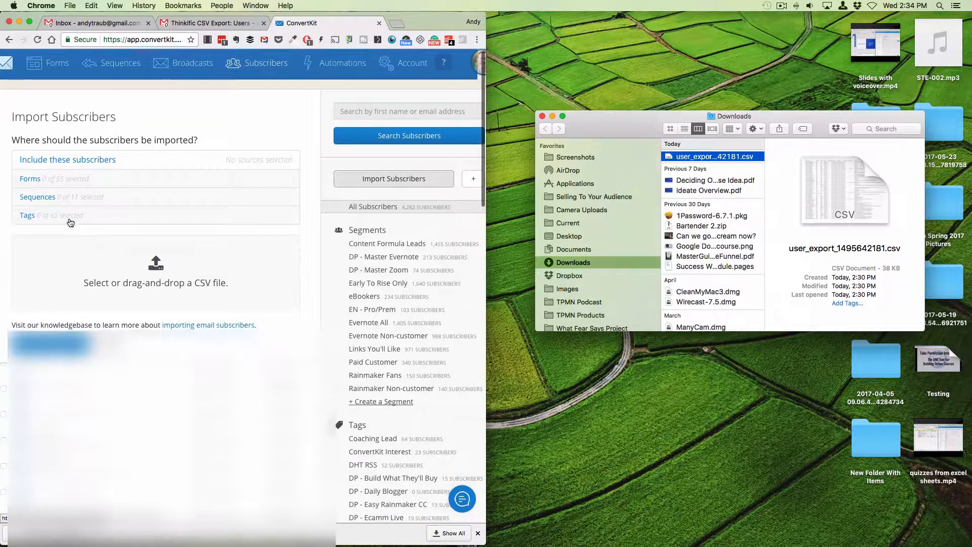
click(28, 216)
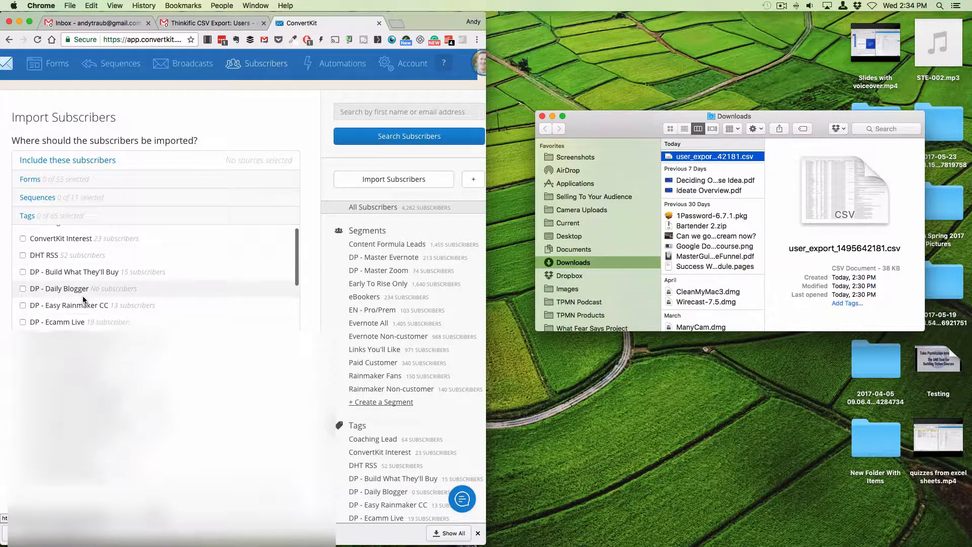
scroll(down, 3)
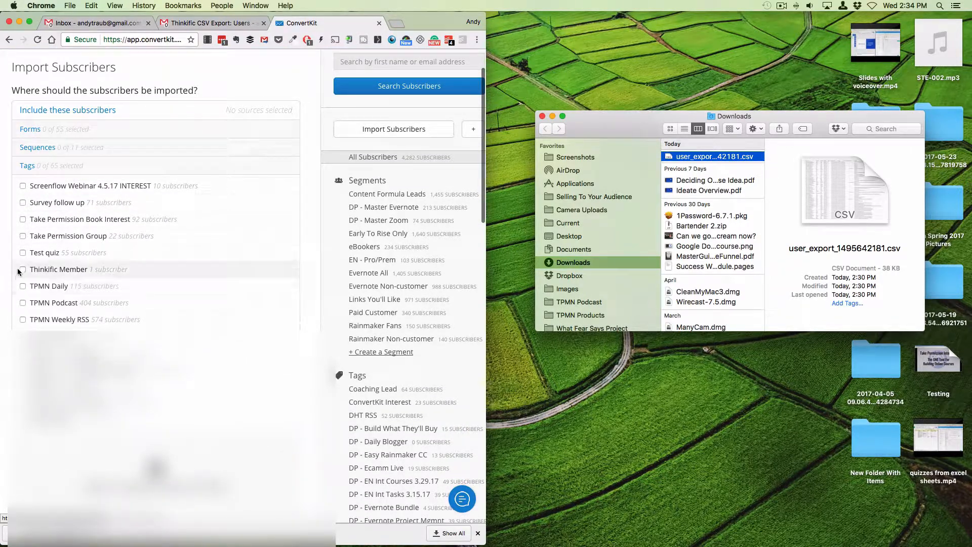
Step: Tag imports as Thinkific Member and load user_export_1495642181.csv into the form
click(22, 269)
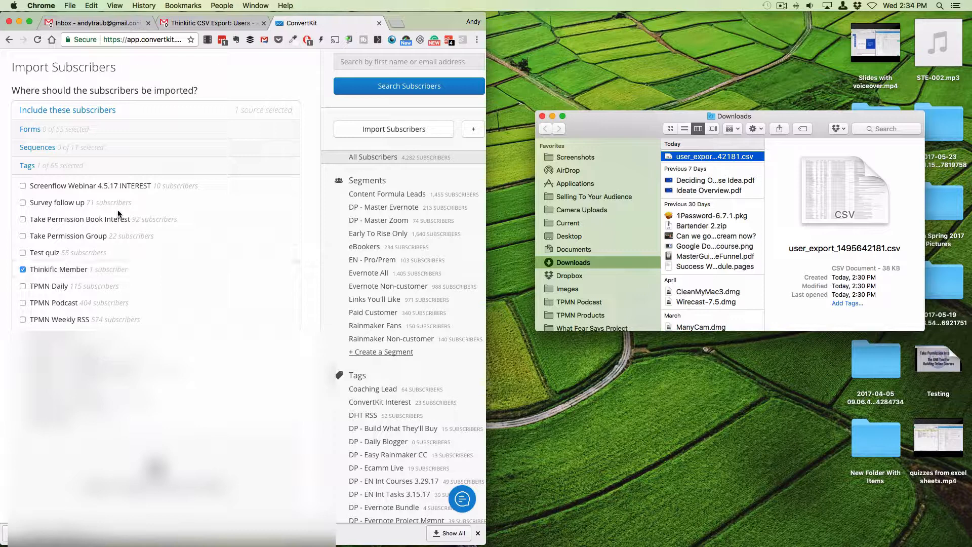
click(27, 165)
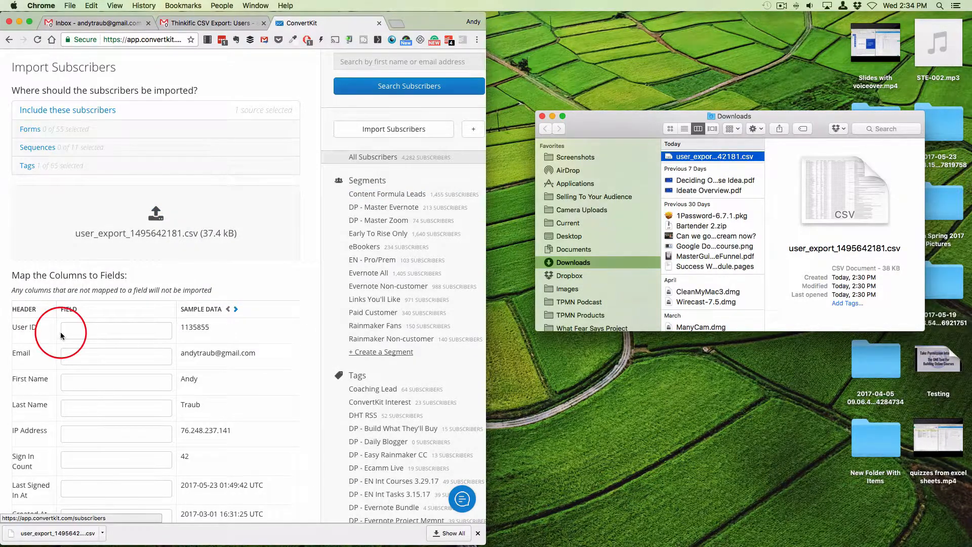
mouse_move(124, 363)
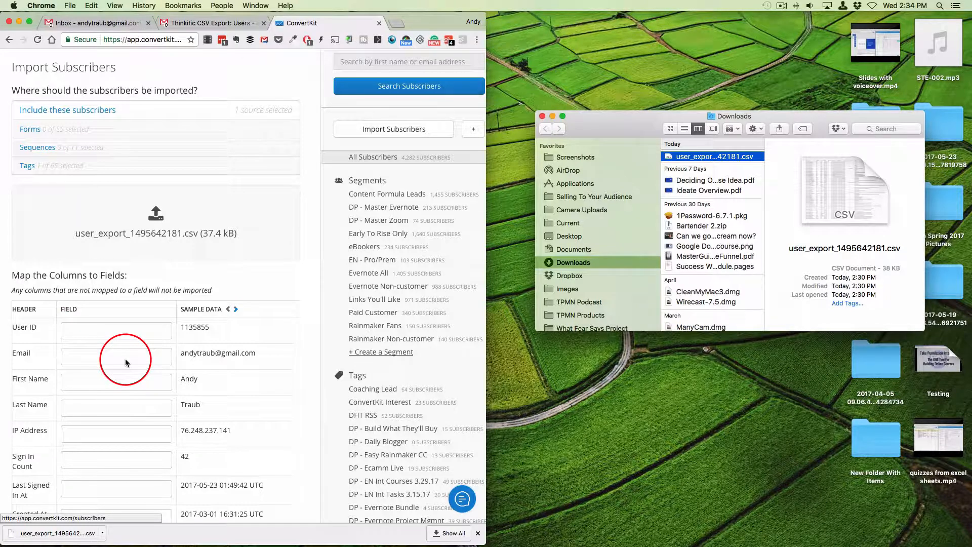
Step: Map the CSV's Email column to the Email field and submit the subscriber import
click(116, 353)
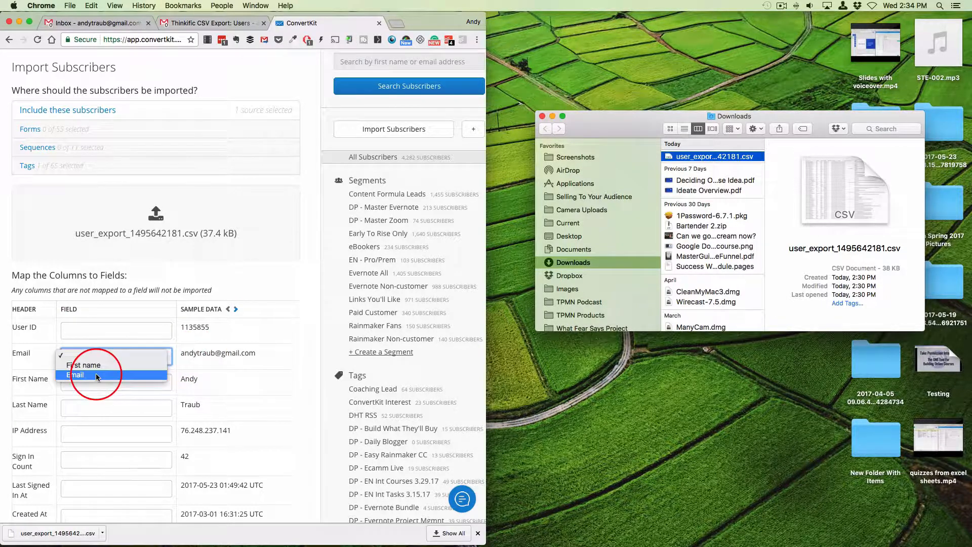
click(75, 374)
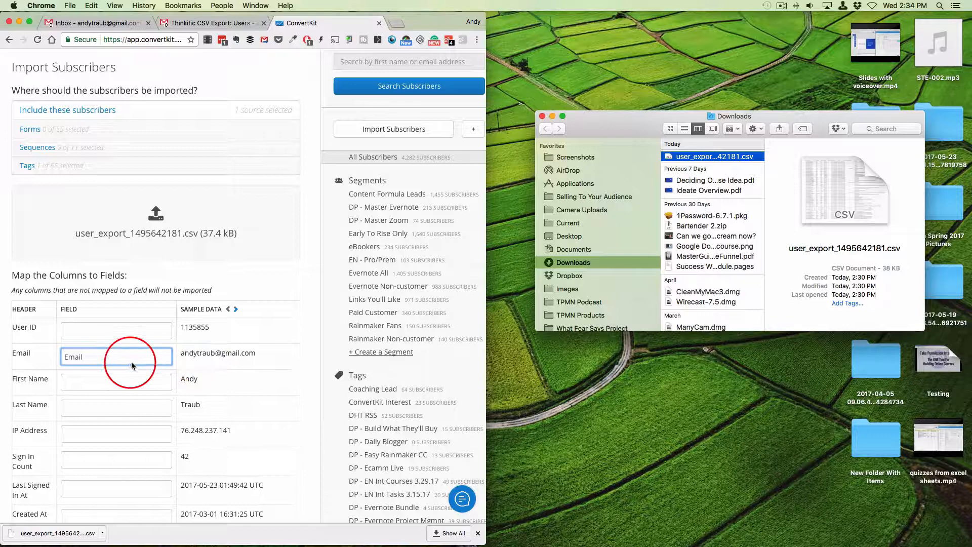
scroll(down, 3)
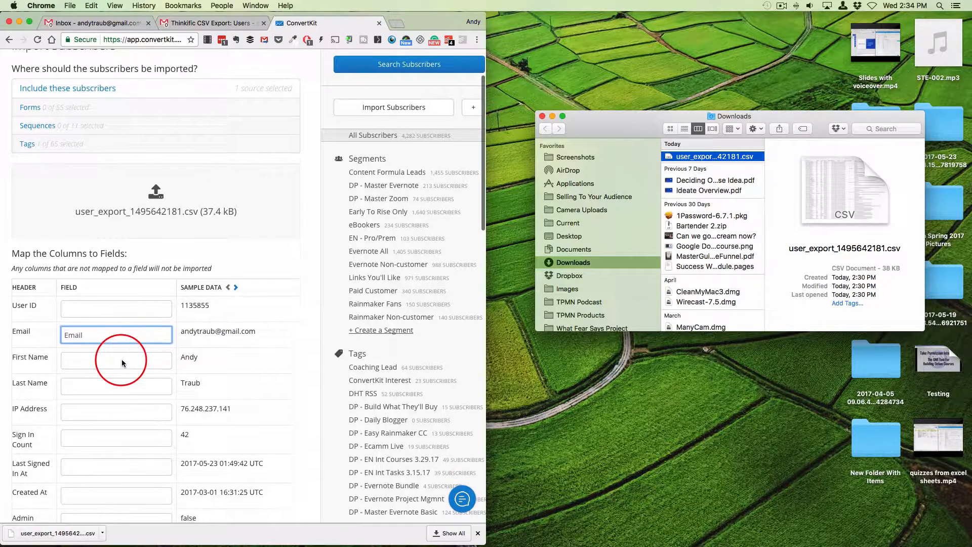
click(115, 360)
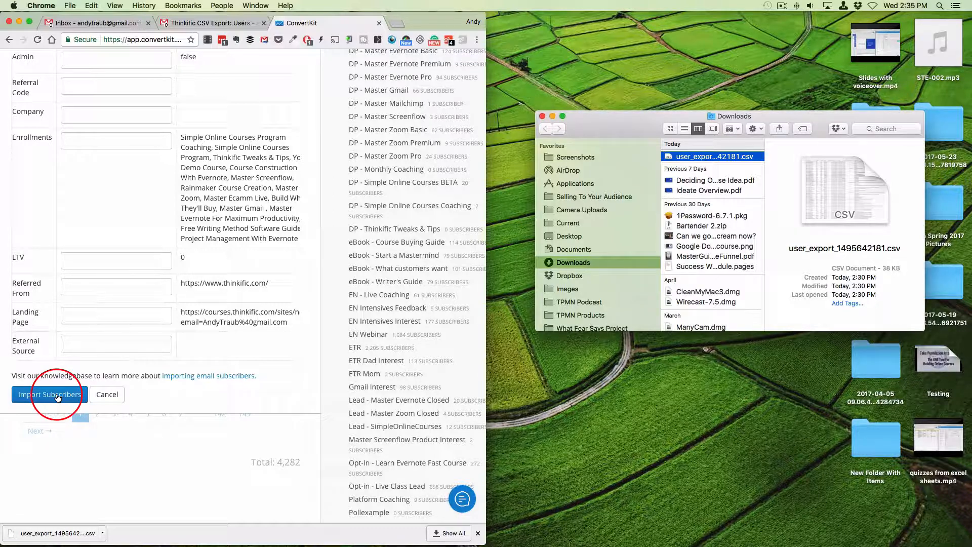
click(49, 394)
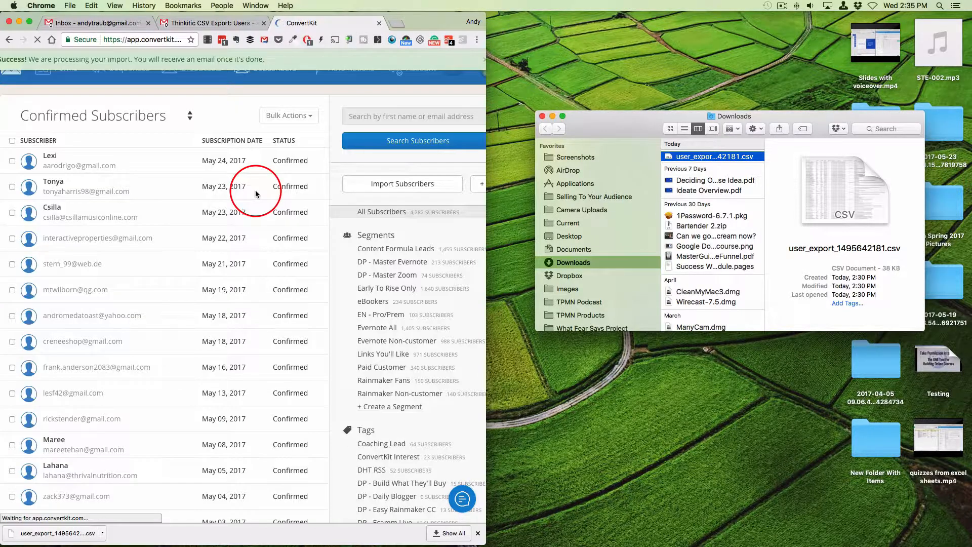